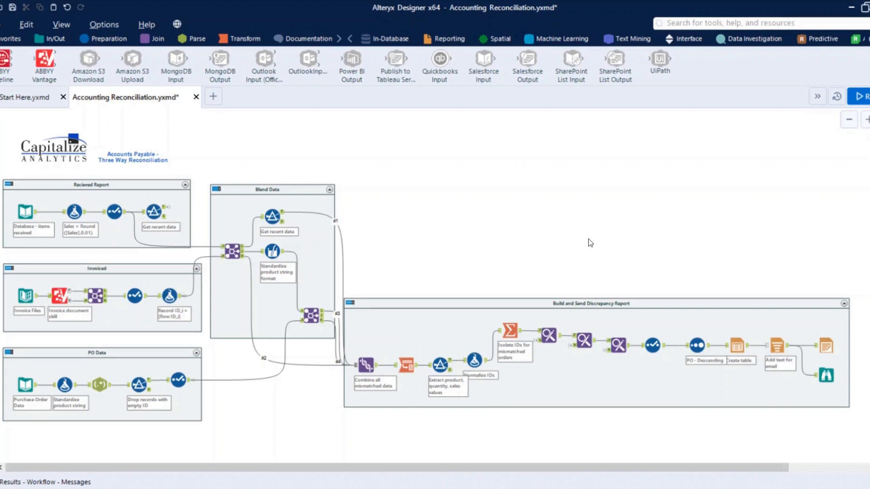
pyautogui.moveTo(765, 44)
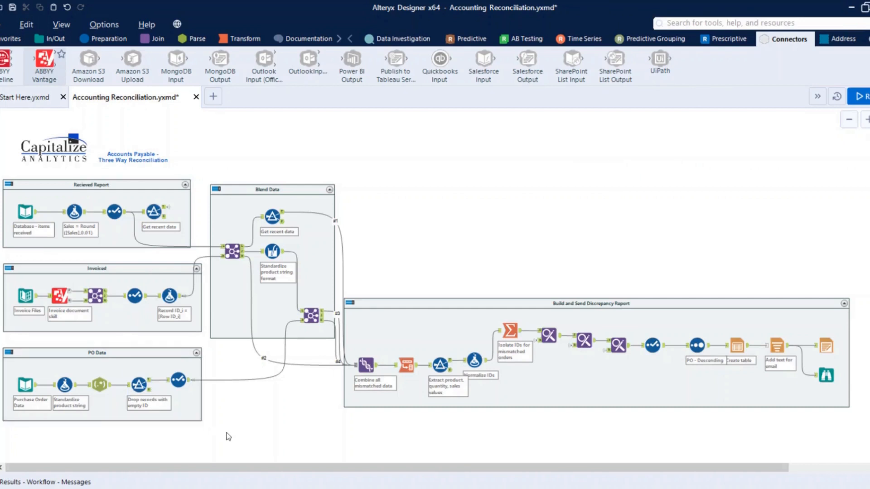
pyautogui.moveTo(552, 183)
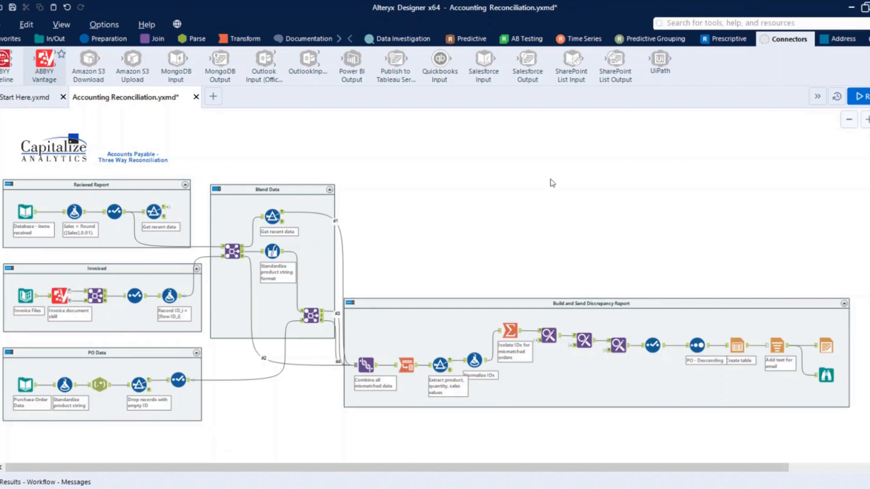
pyautogui.moveTo(400, 185)
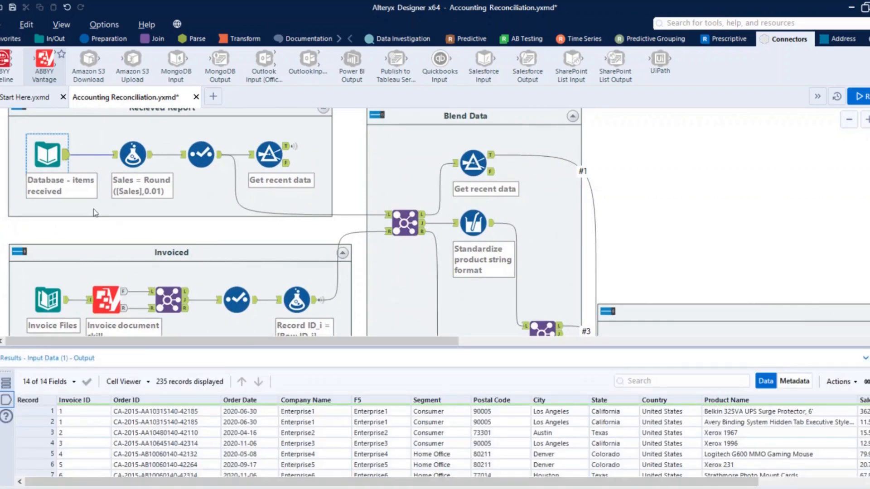
# Preview the invoice file list and 40 PO records, then open the Invoice document skill settings
pyautogui.click(48, 242)
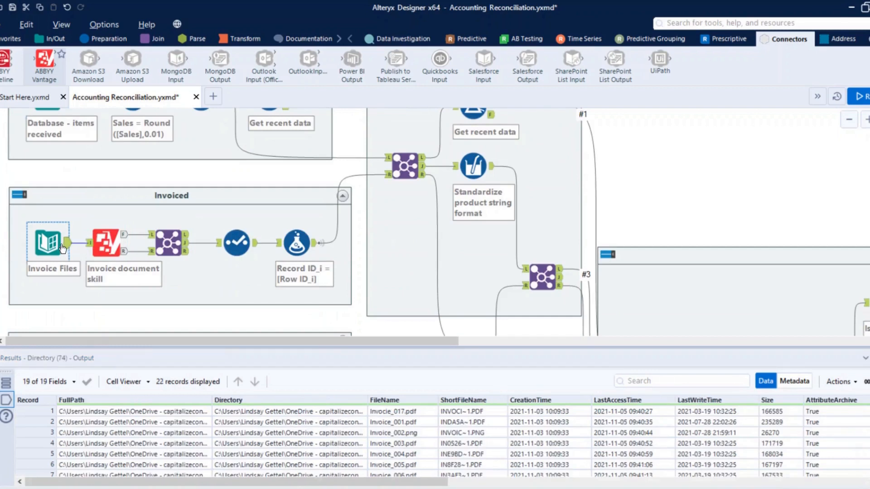
pyautogui.moveTo(62, 249)
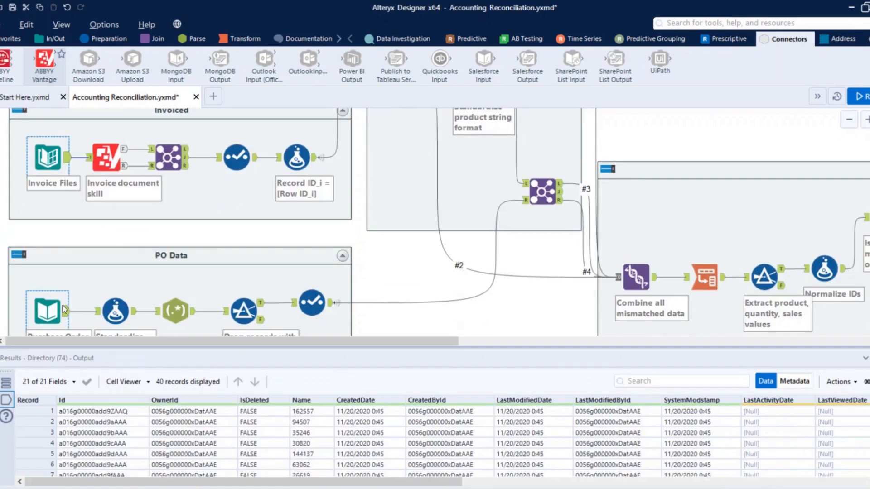
pyautogui.click(44, 309)
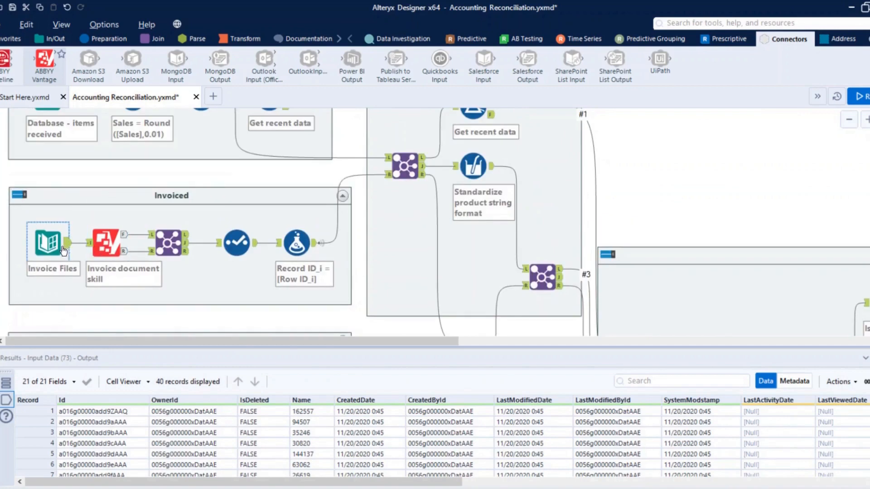
pyautogui.click(49, 245)
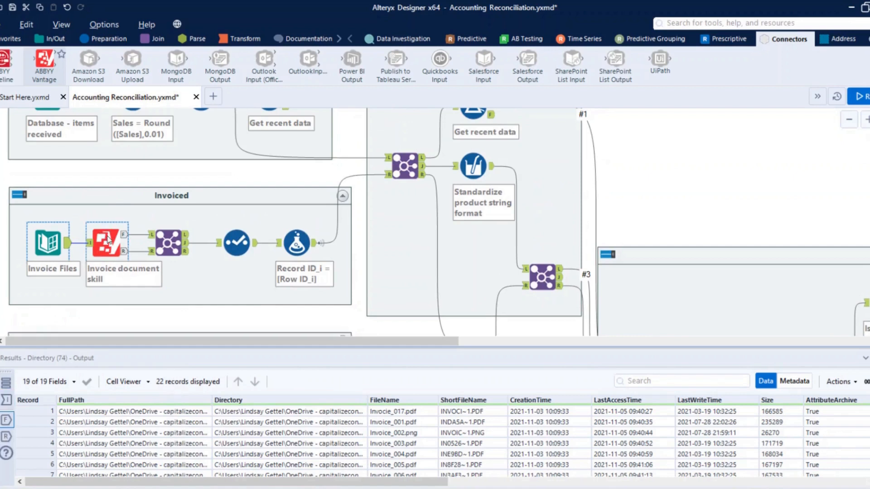
pyautogui.click(106, 241)
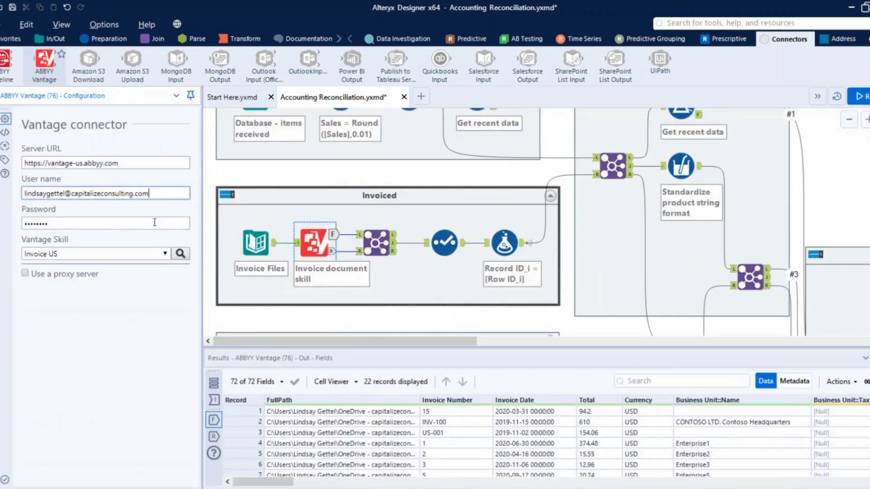
pyautogui.click(165, 253)
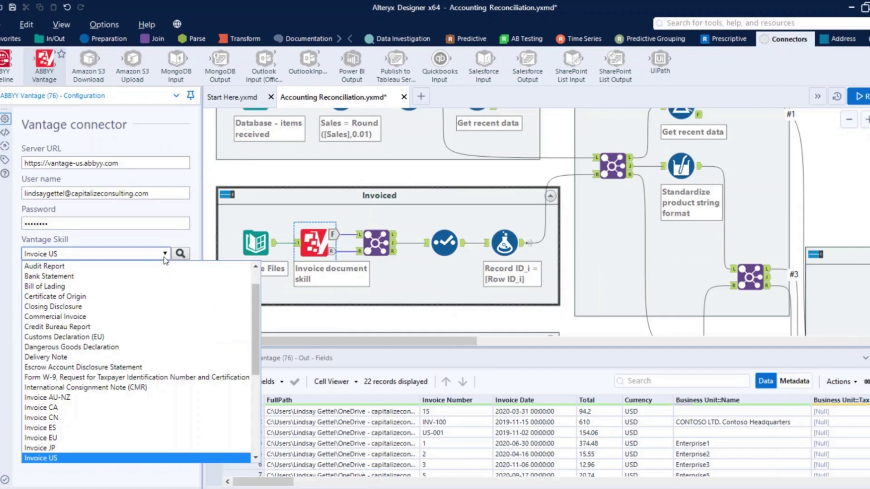
pyautogui.moveTo(168, 263)
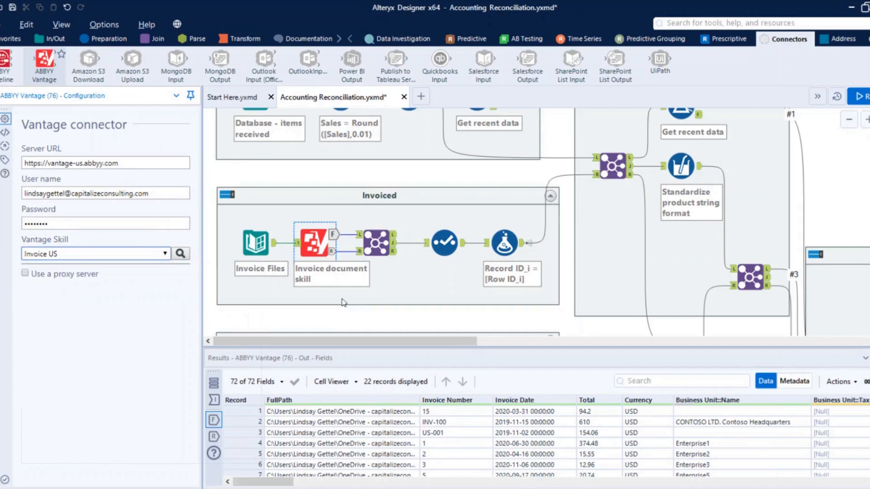
pyautogui.moveTo(334, 235)
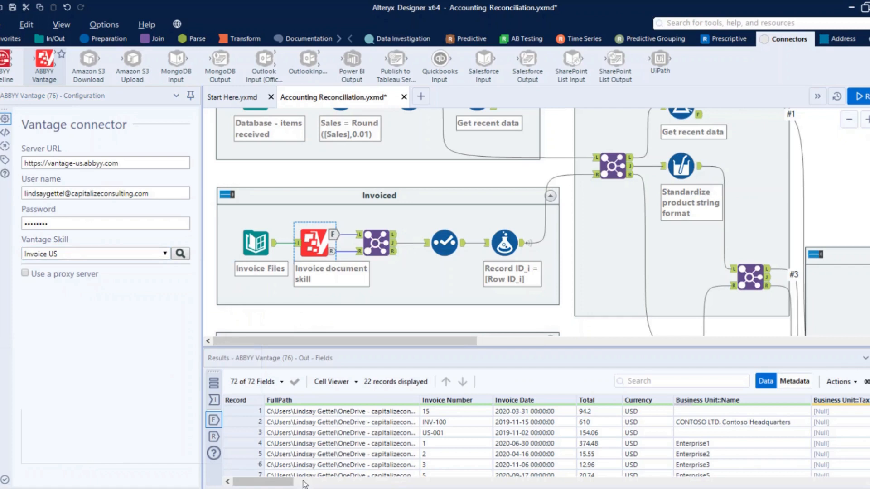
pyautogui.hscroll(3)
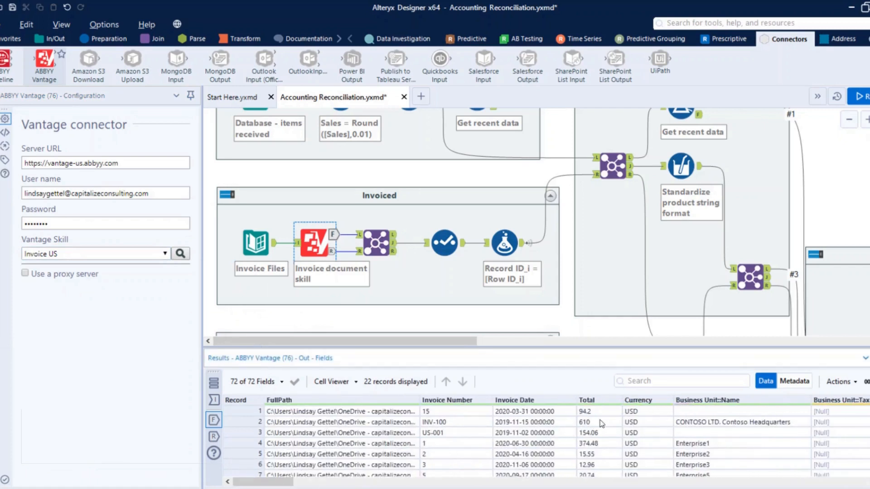
pyautogui.click(454, 433)
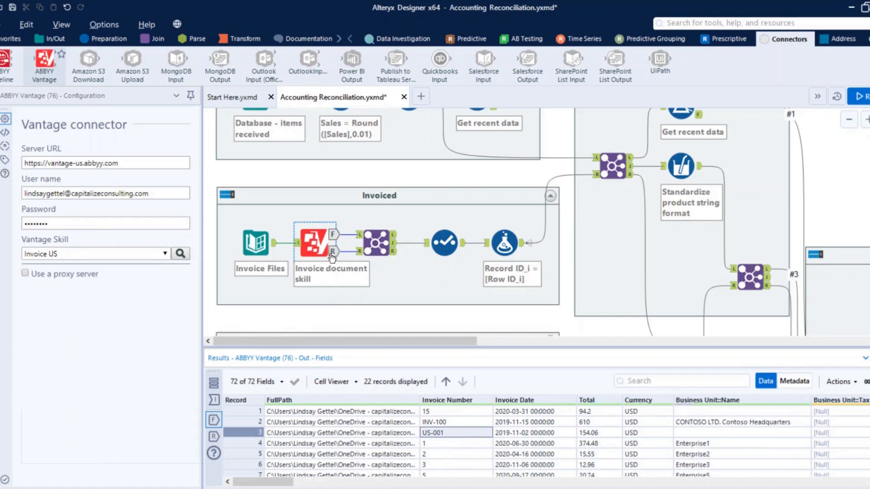
# View the repeatable line-item fields, then the Select tool's 48-record, four-field output
pyautogui.click(213, 438)
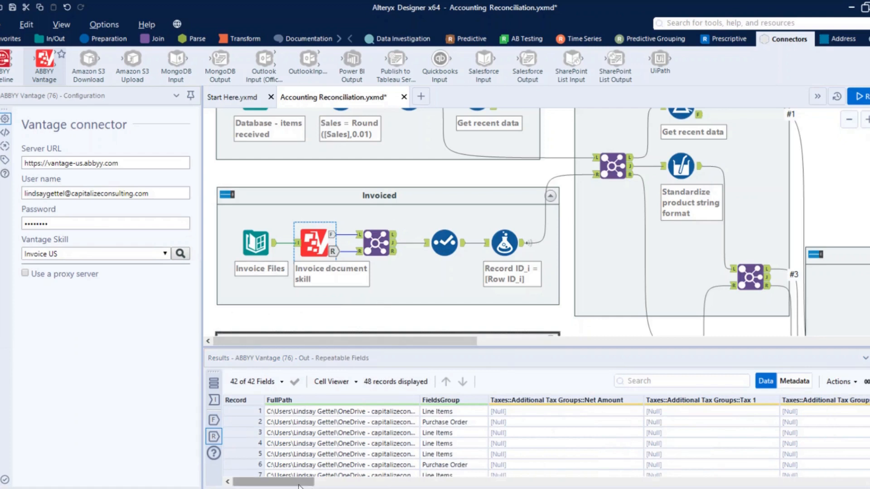
pyautogui.click(242, 433)
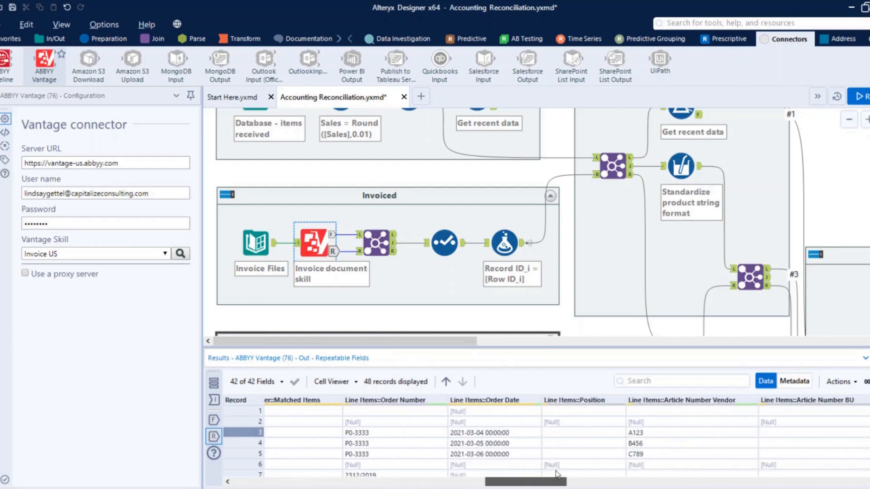
pyautogui.hscroll(3)
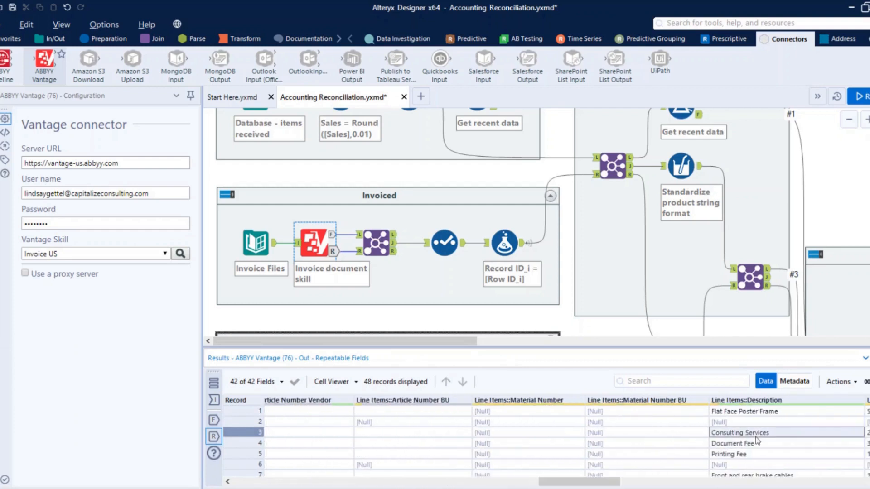
pyautogui.hscroll(3)
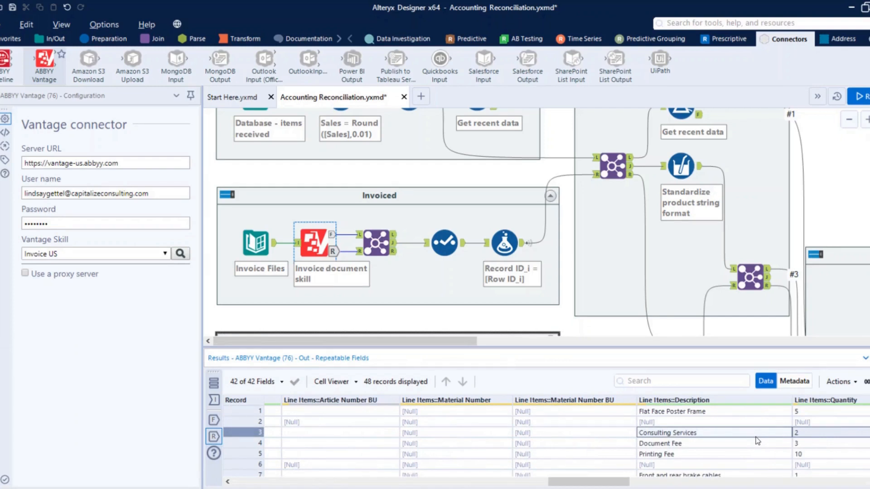
pyautogui.moveTo(771, 443)
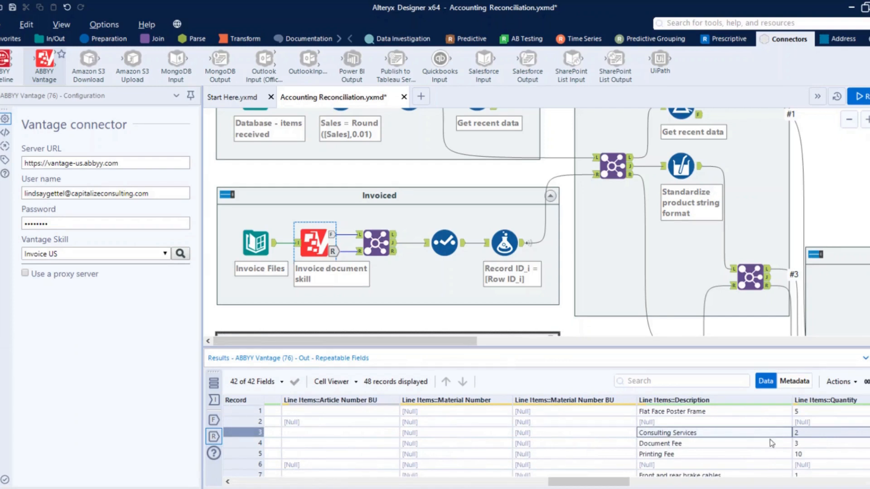
pyautogui.moveTo(351, 247)
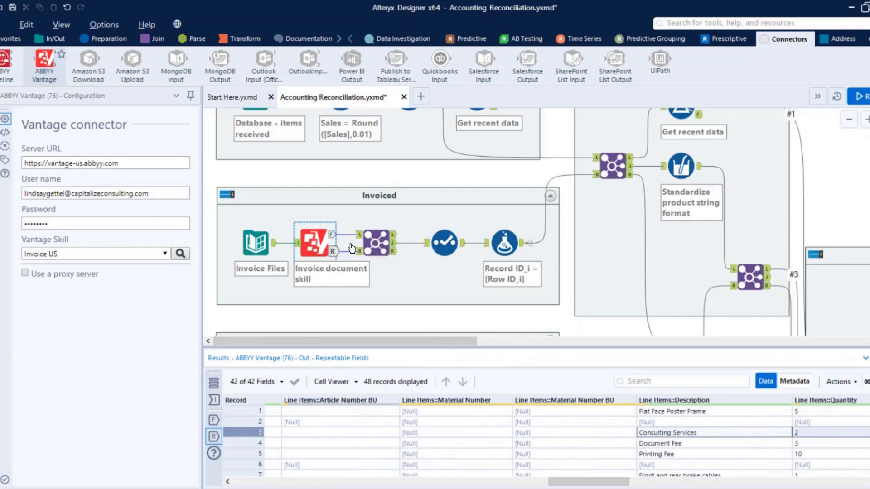
pyautogui.click(375, 243)
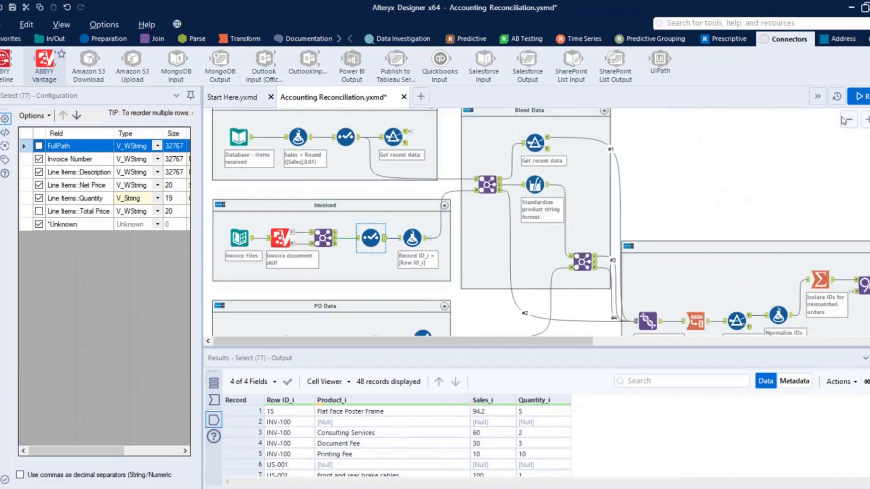
# Open the Render tool's PDF report listing five POs with quantity and amount mismatches
pyautogui.scroll(-3)
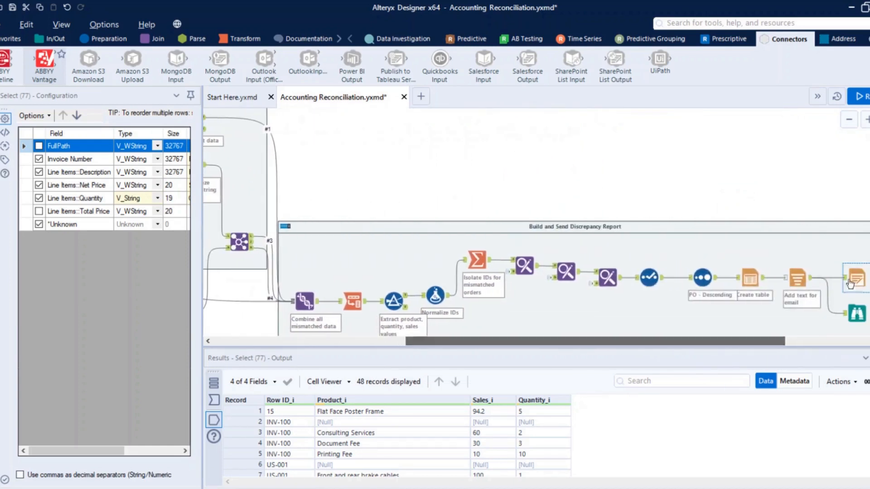
pyautogui.click(857, 277)
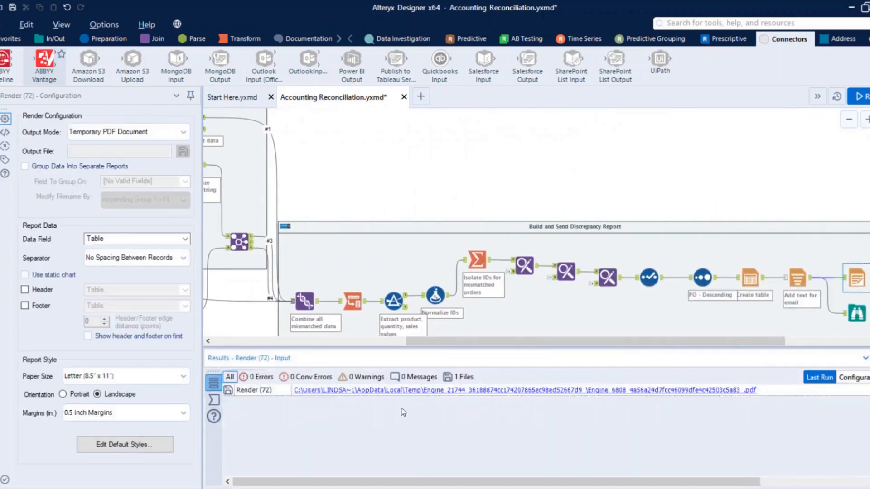
pyautogui.click(542, 391)
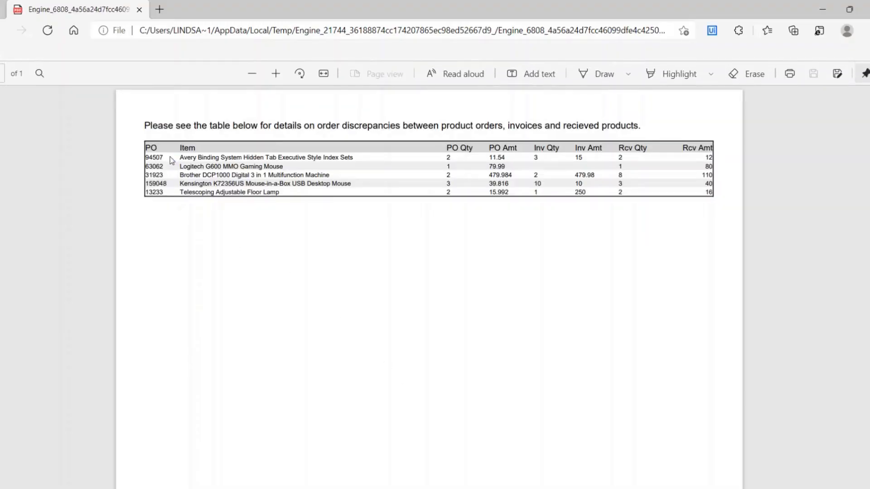